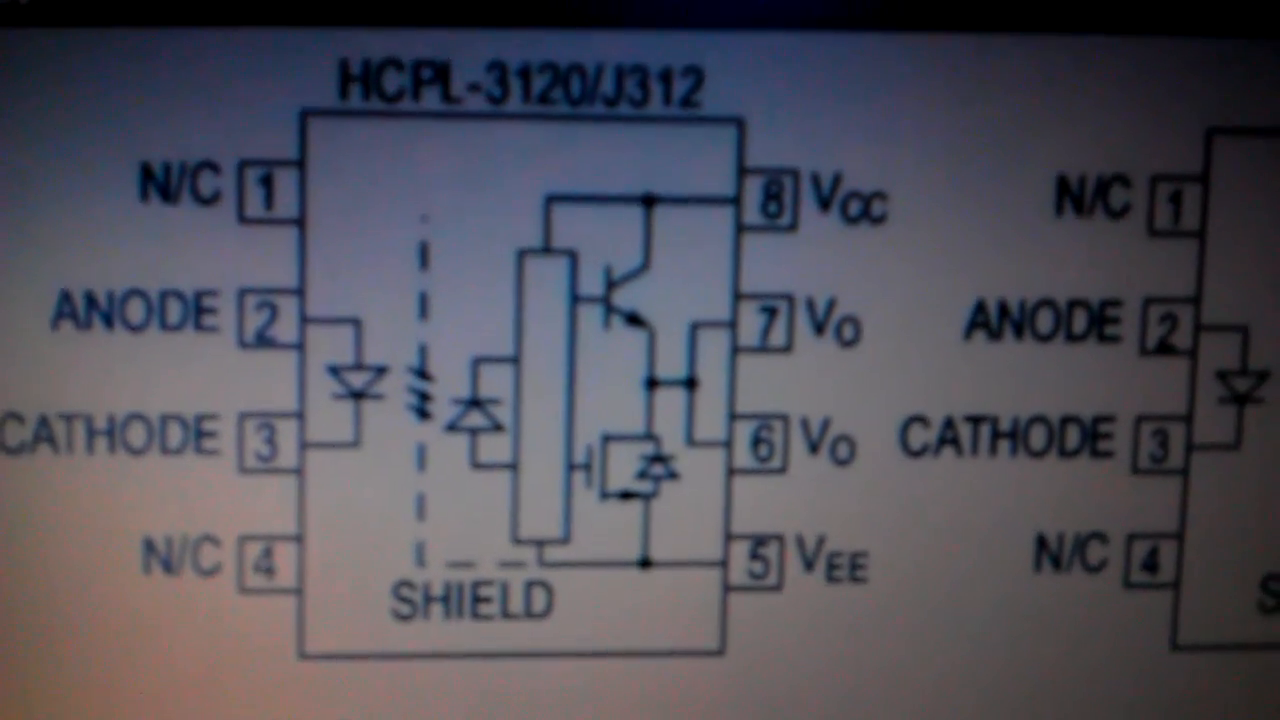
scroll("down", 3)
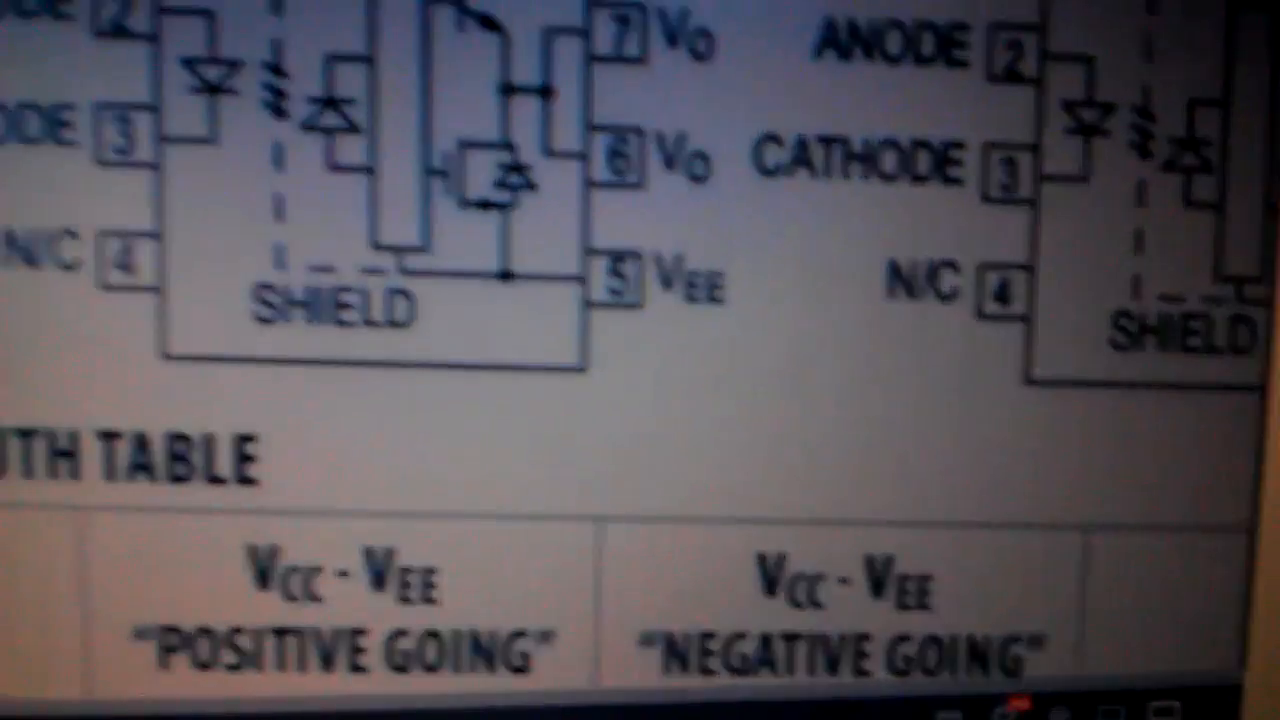